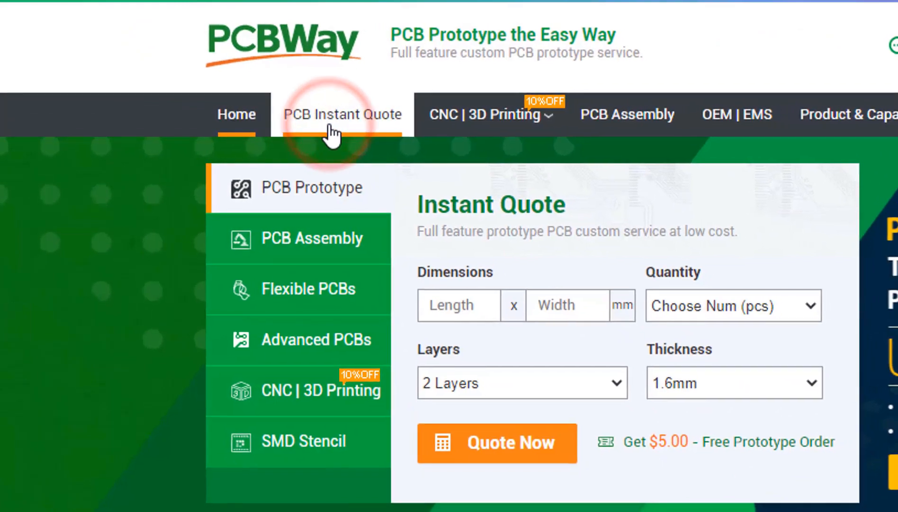
Step: Open the PCB Instant Quote form from the PCBWay top navigation
click(337, 114)
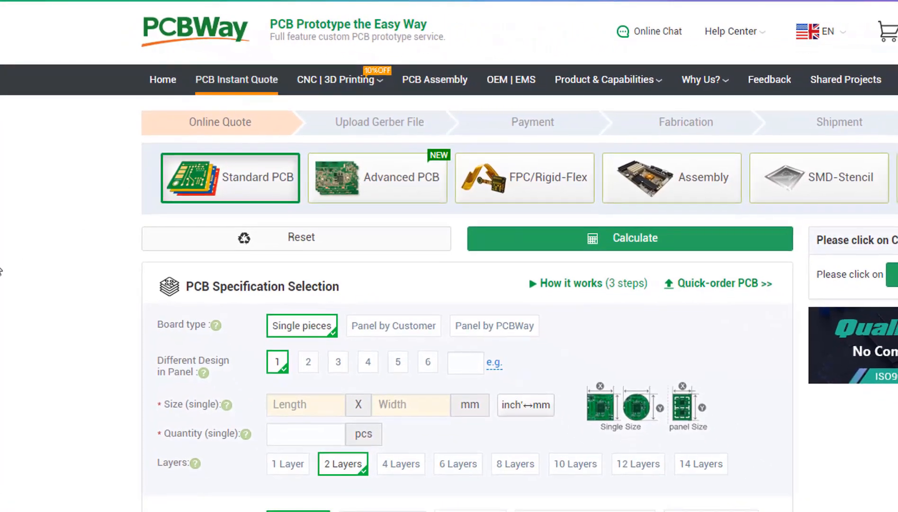
scroll(down, 3)
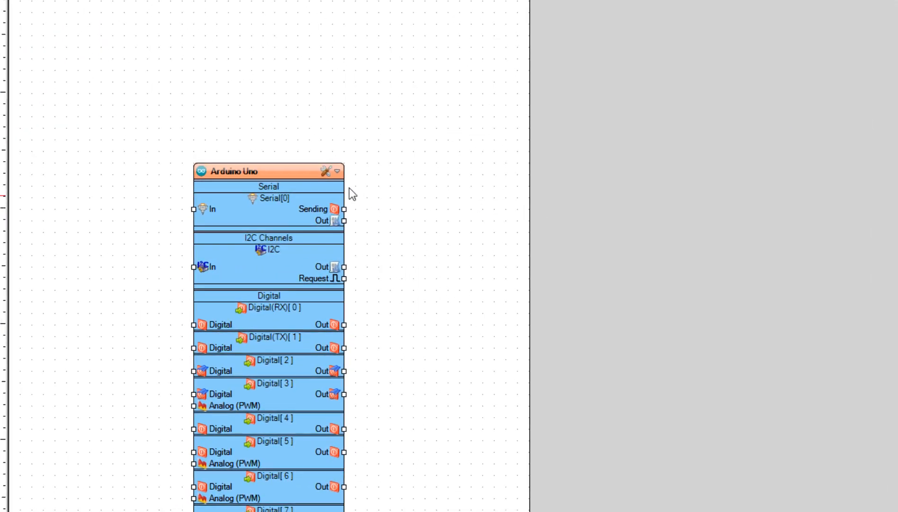
Step: Keep Arduino Uno as the project's board type
click(324, 170)
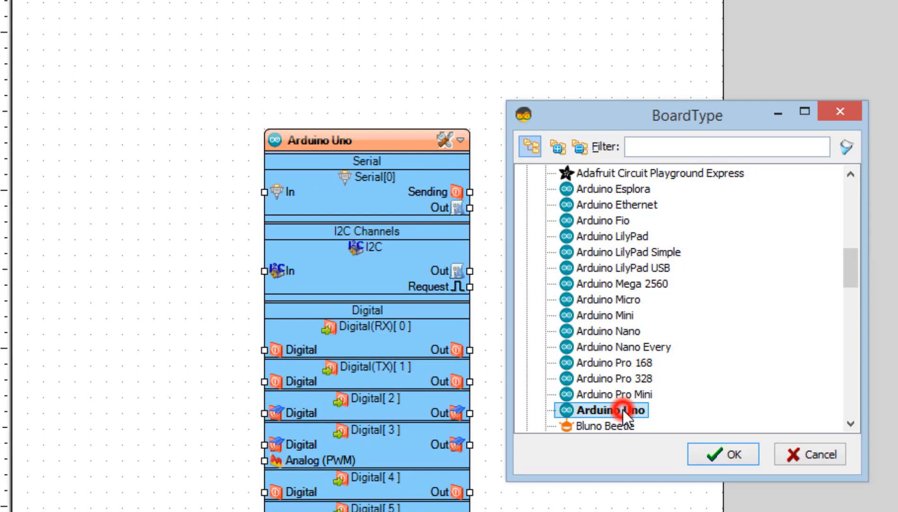
click(724, 454)
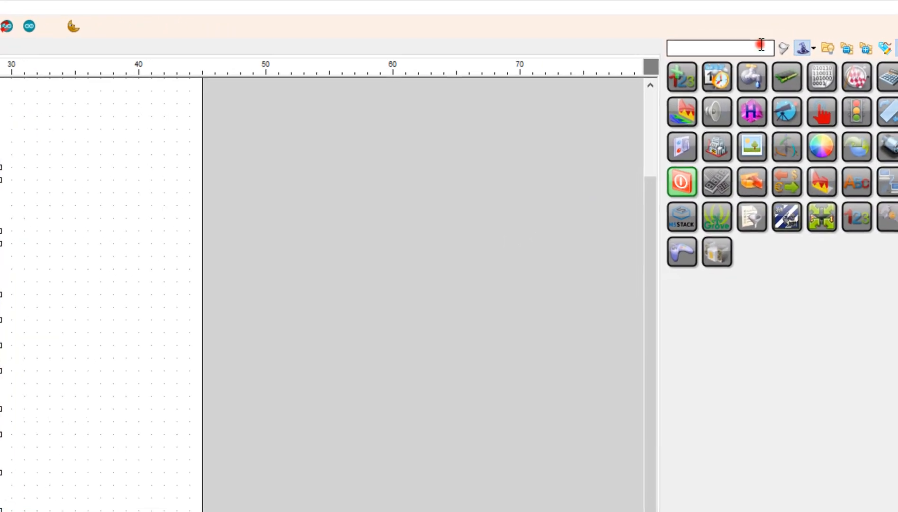
Step: Add a PCF8574 GPIO expander and wire its I2C output to the board's I2C input
text(PCF 8574)
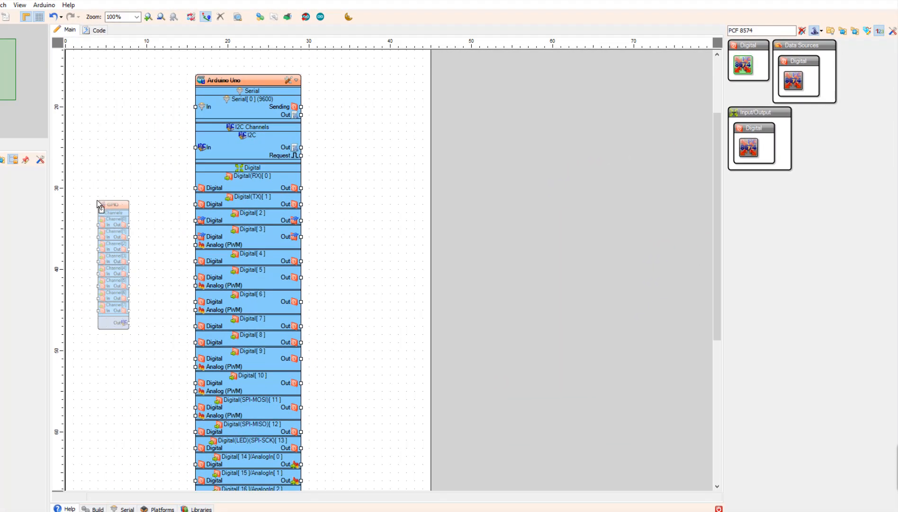
click(108, 204)
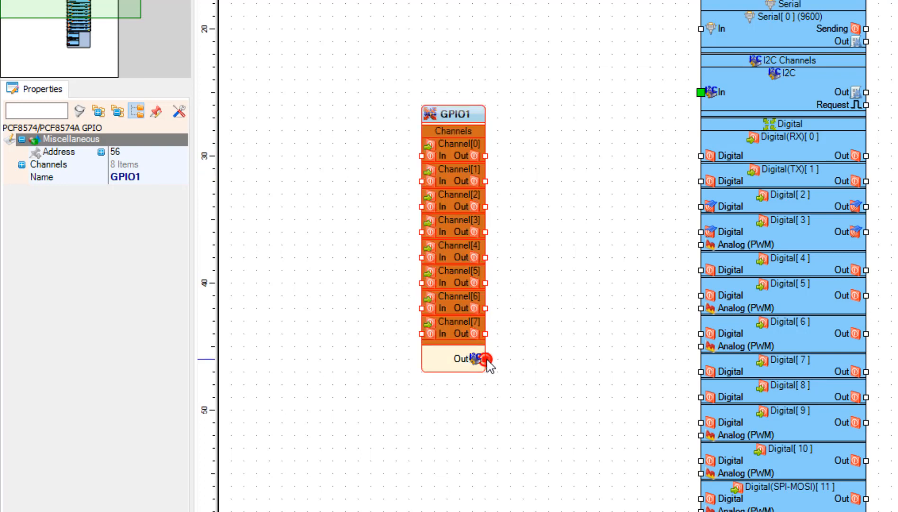
drag(484, 358, 702, 92)
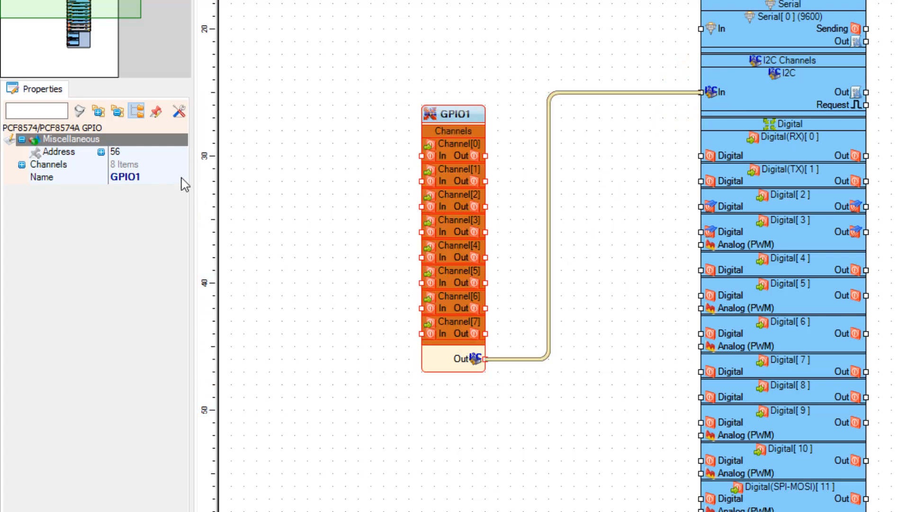
click(59, 151)
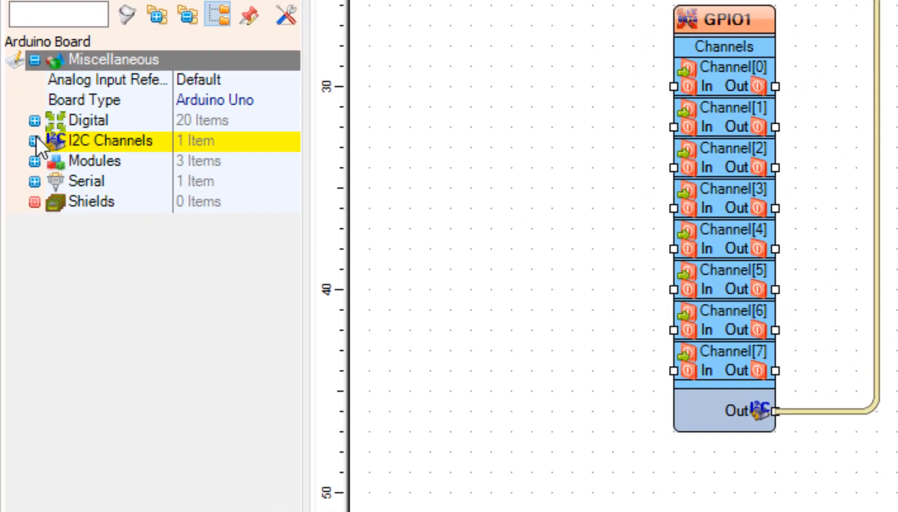
Step: Add an I2C Scan element to the Arduino Uno's I2C channel
click(34, 141)
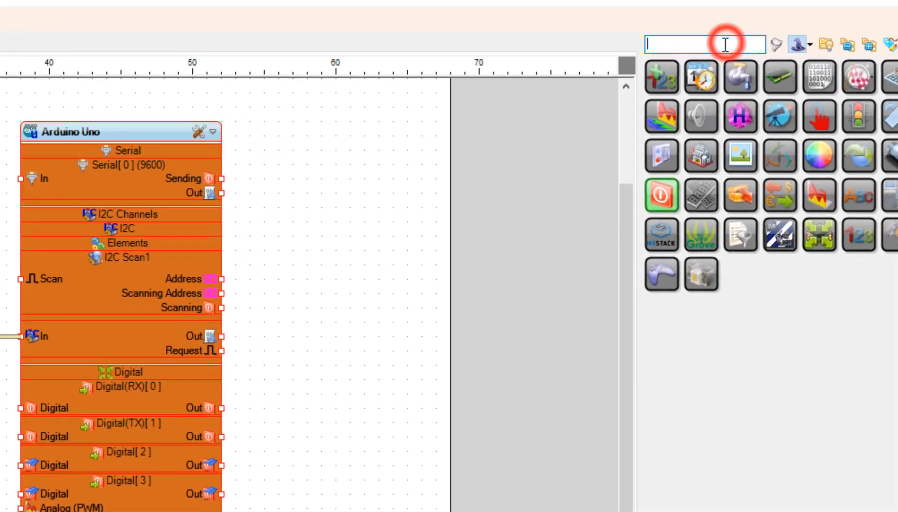
Step: Add a Start component triggering I2C Scan1 and route the scan's Address to Serial[0] In
text(st)
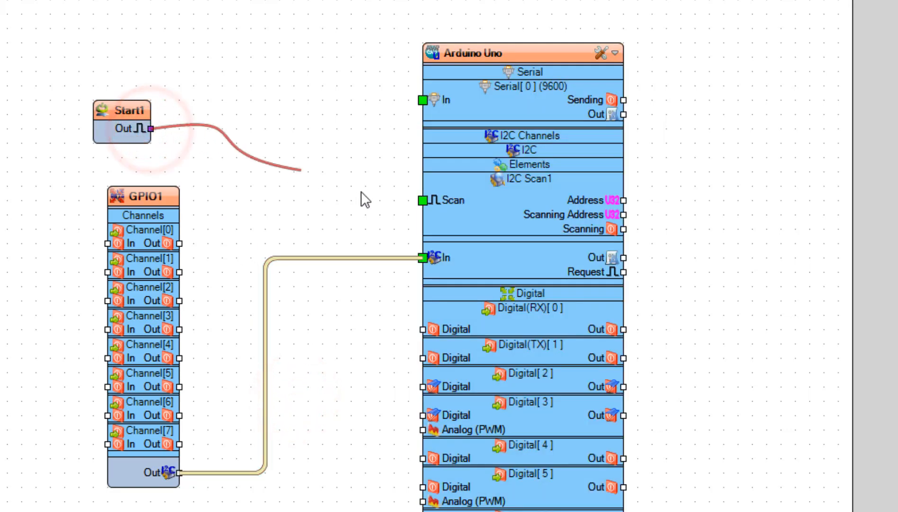
drag(150, 129, 425, 200)
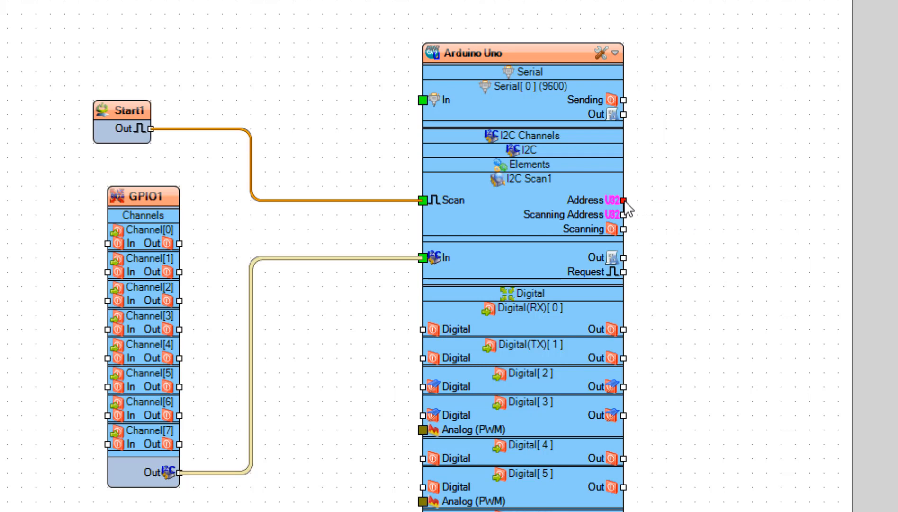
drag(619, 201, 427, 99)
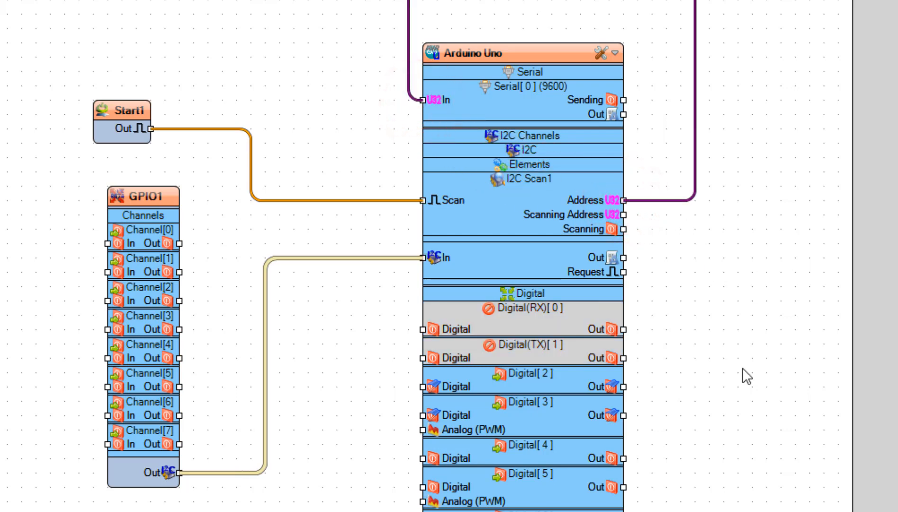
scroll(down, 3)
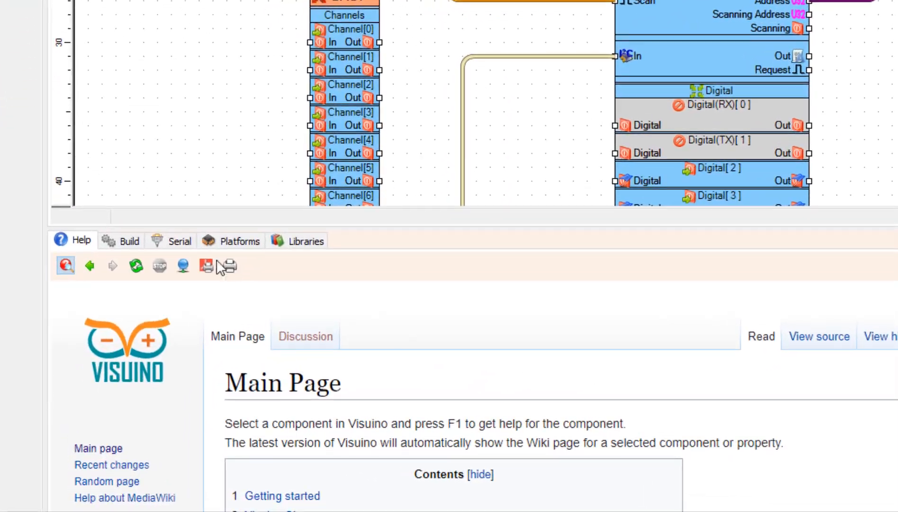
Step: Compile and upload the scanner sketch to the Arduino Uno, then show the serial monitor
click(129, 240)
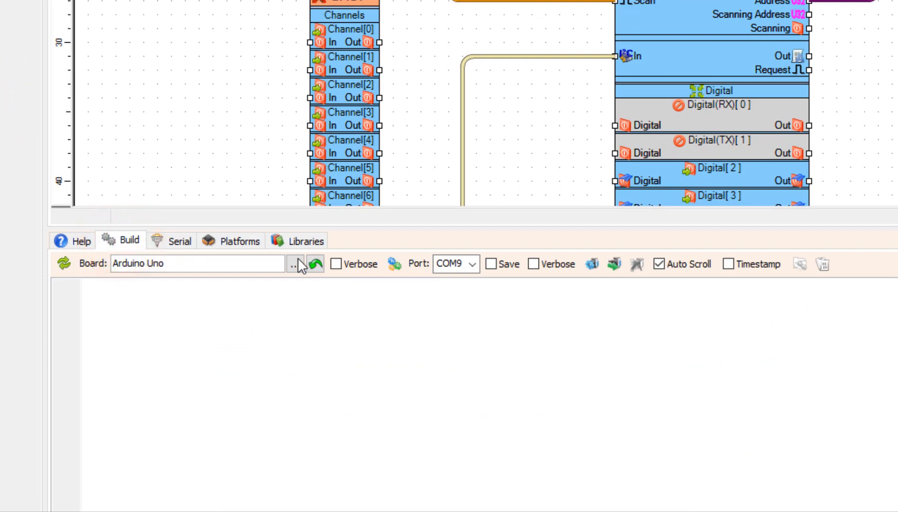
click(592, 264)
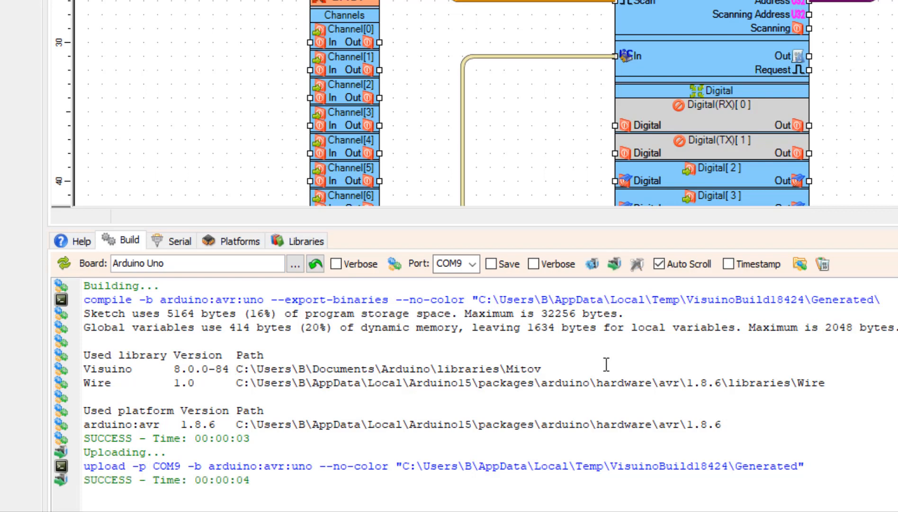
click(180, 241)
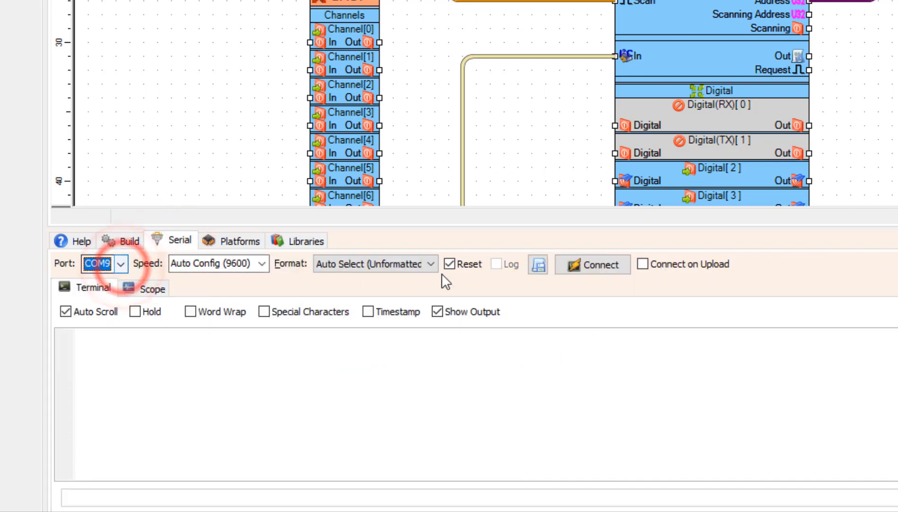
Step: Connect the serial monitor and read the scanned I2C address 32
click(593, 264)
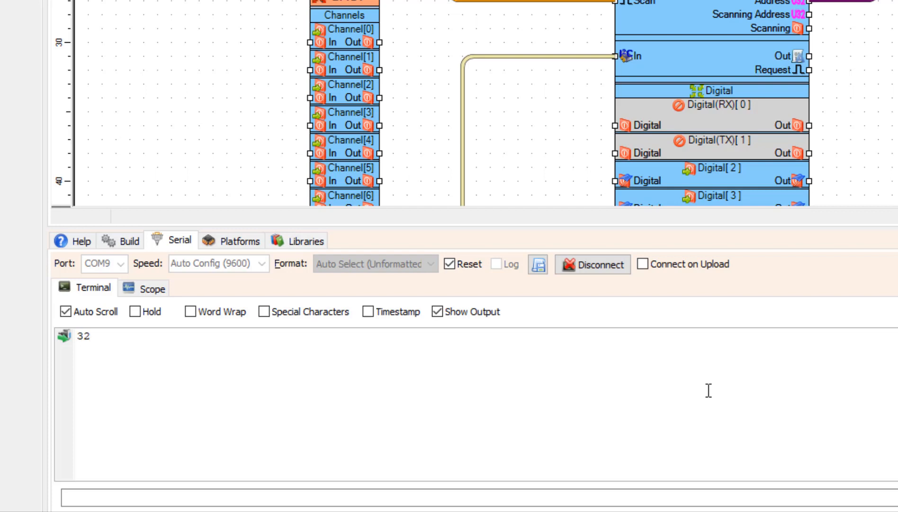
mouse_move(96, 352)
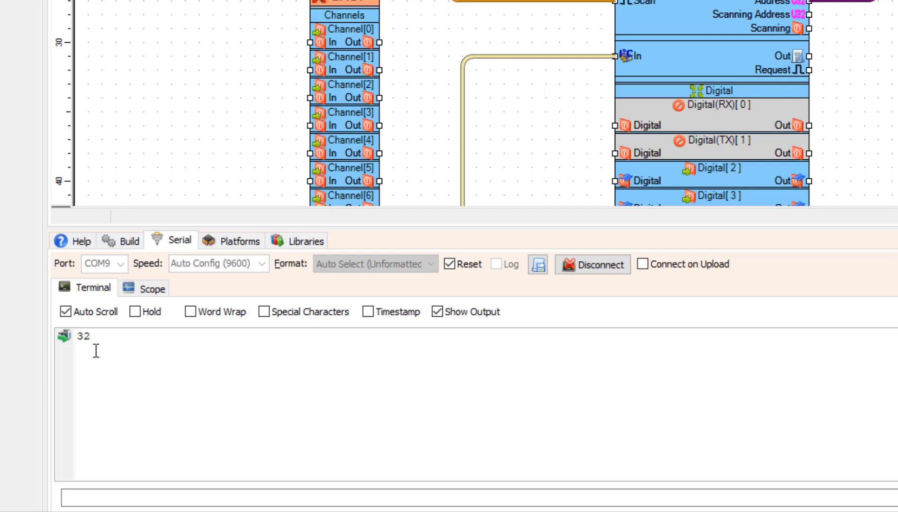
right_click(84, 336)
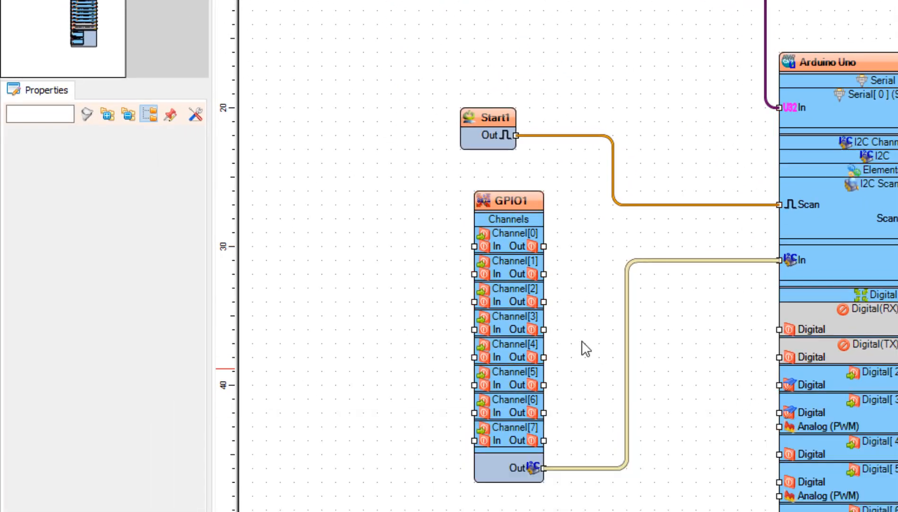
Step: Set GPIO1's I2C address to 32
click(508, 200)
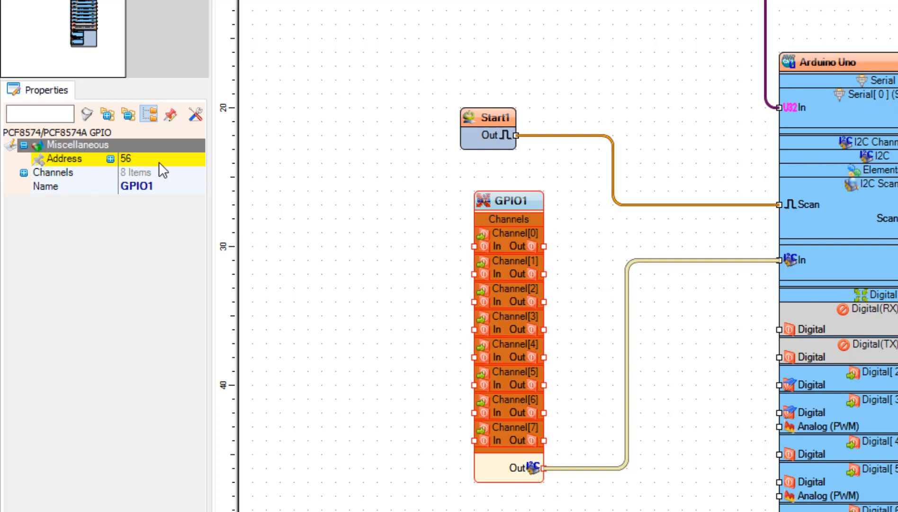
text(32)
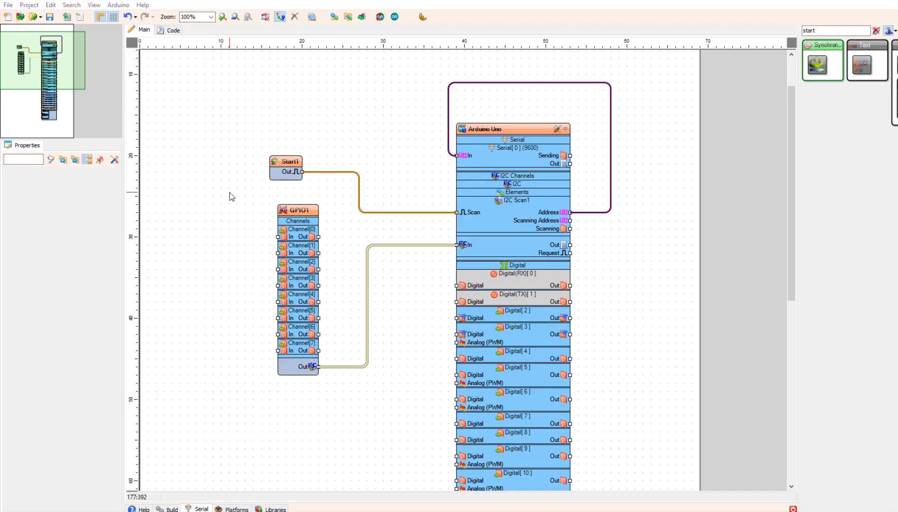
Step: Delete the Start1 component and the Address-to-Serial wire
right_click(286, 161)
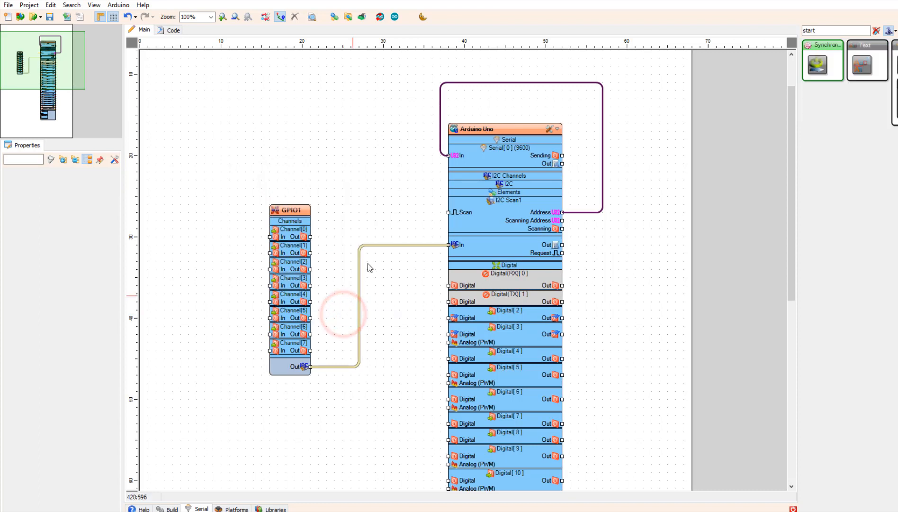
right_click(441, 145)
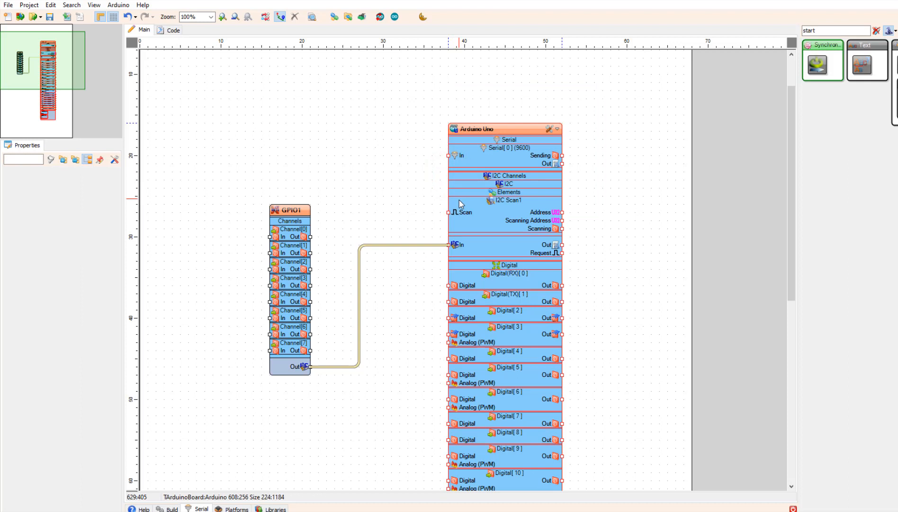
click(506, 129)
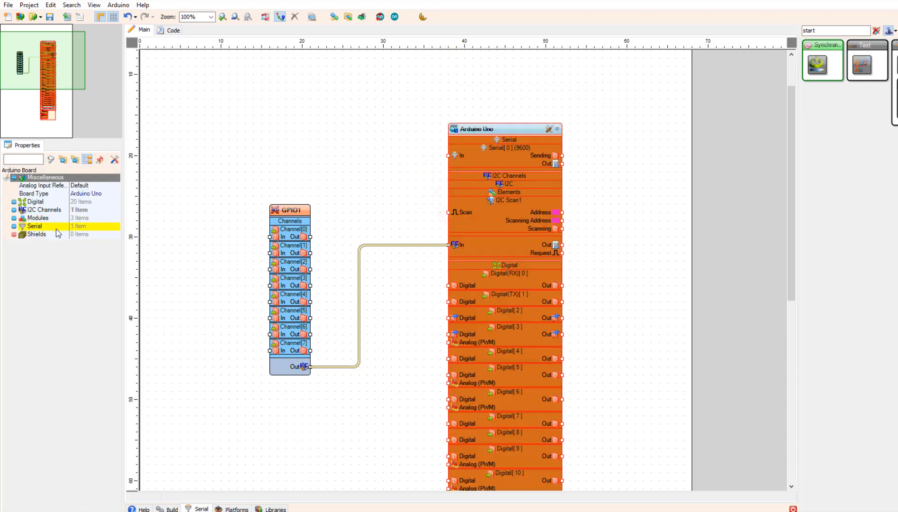
Step: Delete I2C Scan1 from the board's I2C channel elements
click(15, 209)
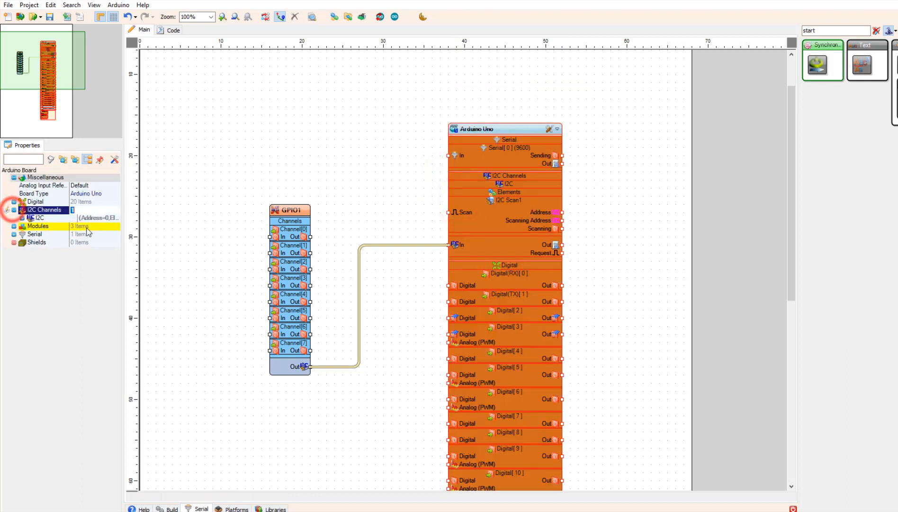
click(24, 217)
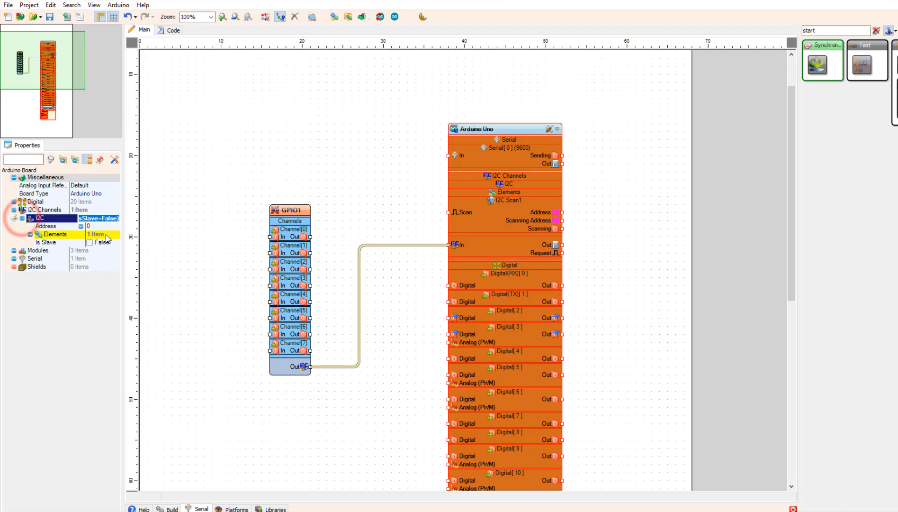
click(97, 234)
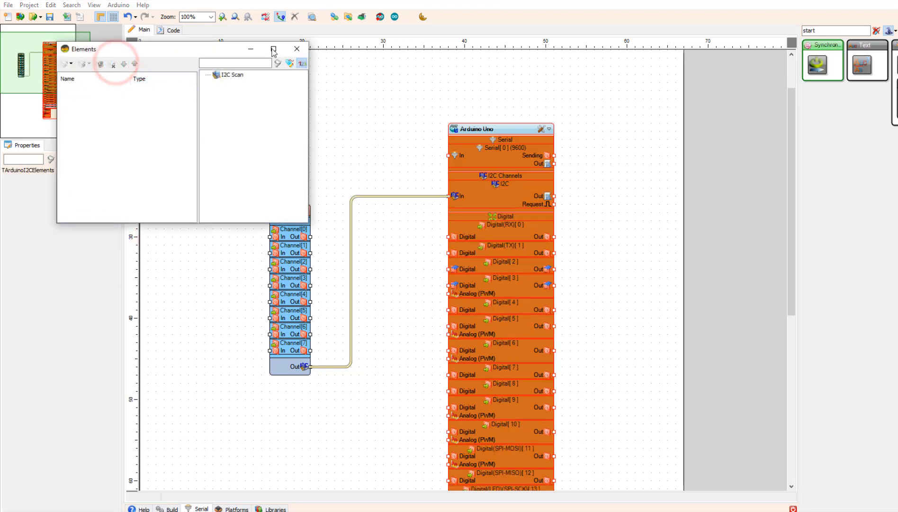
click(297, 49)
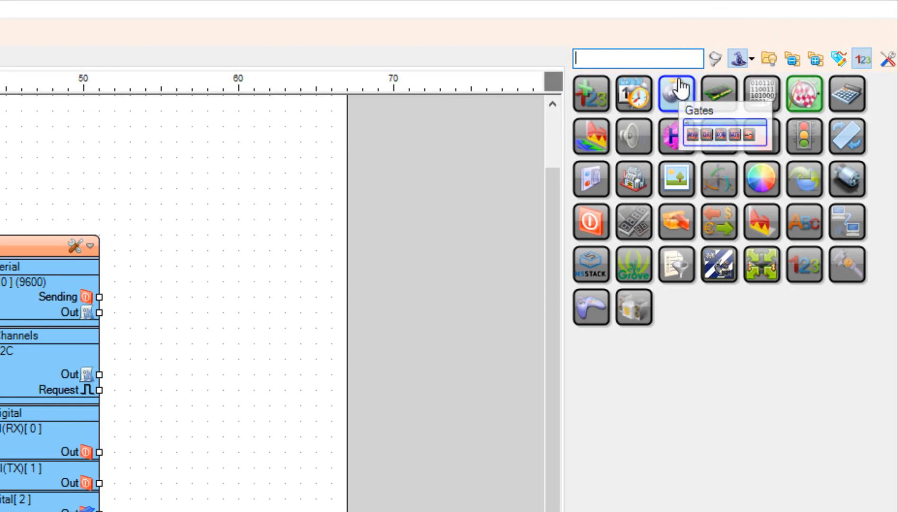
Step: Add a Pulse Generator and wire its output to GPIO1 Channel[0] In
text(pulse generator)
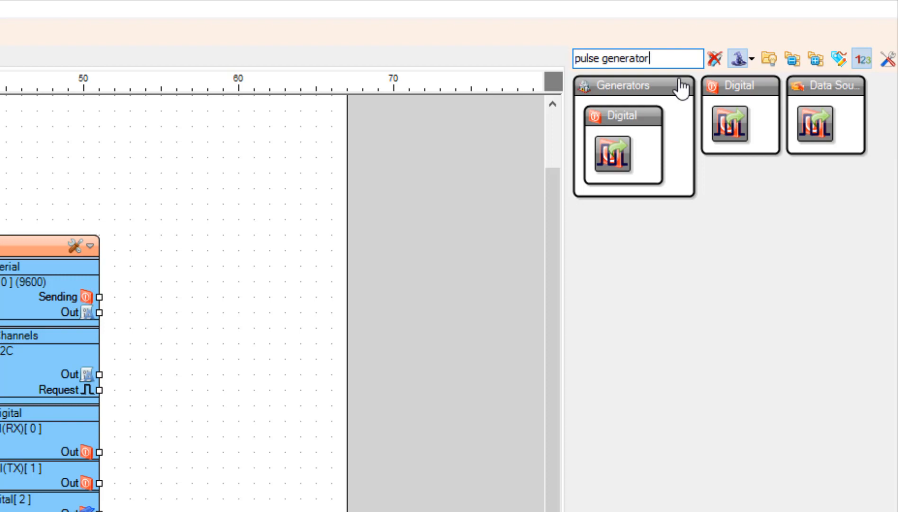
mouse_move(653, 105)
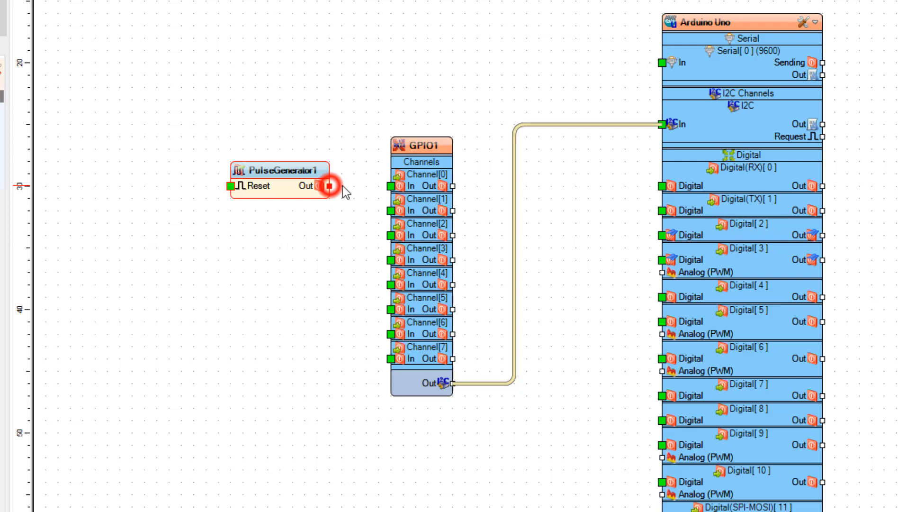
drag(328, 185, 391, 186)
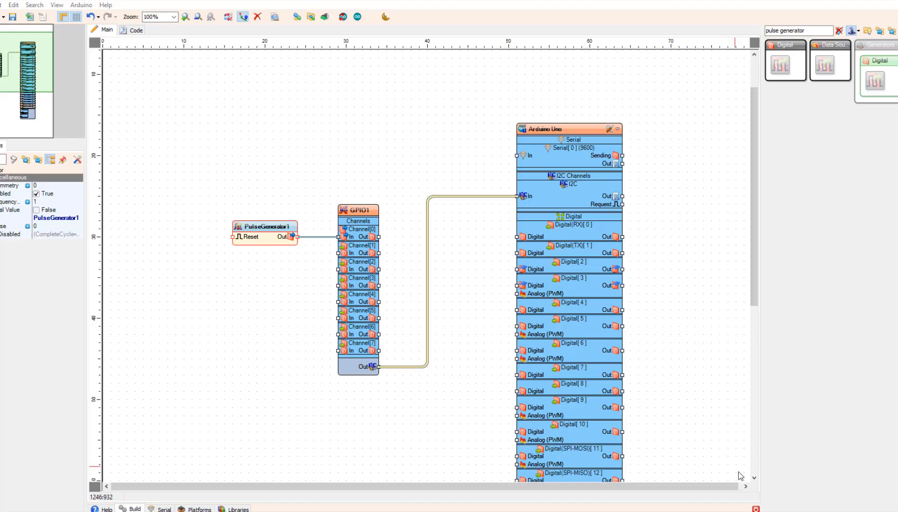
Step: Compile and upload the pulse-generator sketch to the Arduino Uno
click(407, 367)
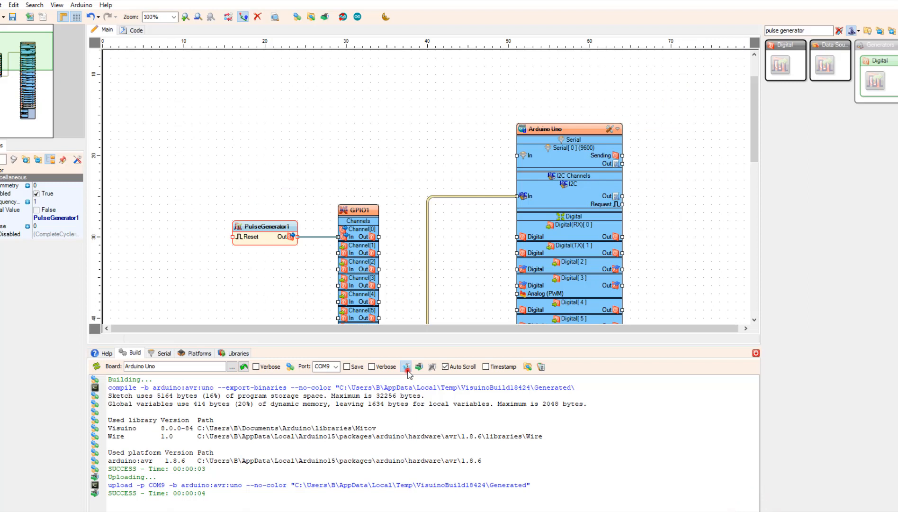
click(407, 367)
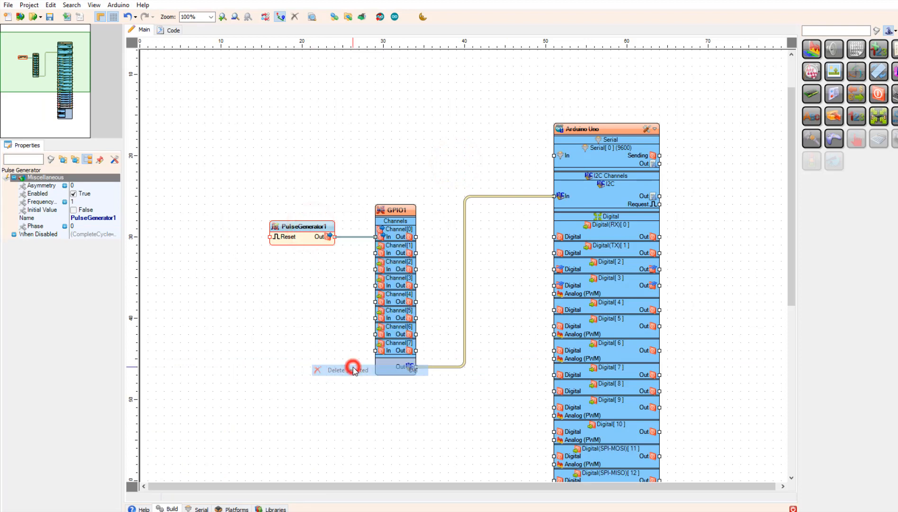
Step: Delete the pulse generator and place a Button component left of the GPIO expander
click(341, 369)
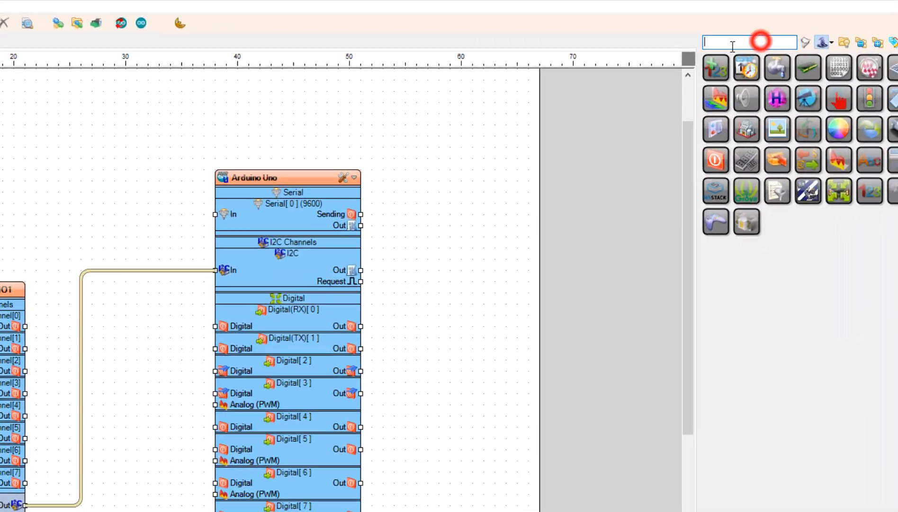
text(DE)
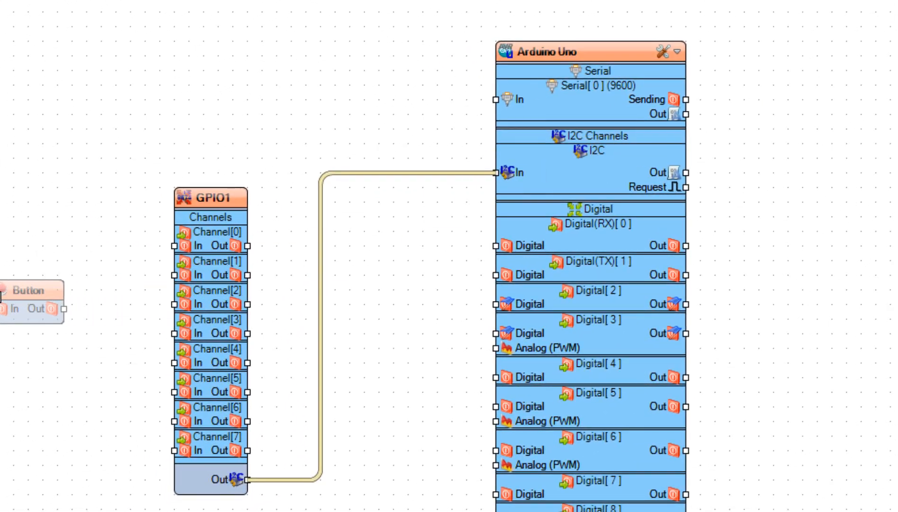
drag(25, 301, 201, 292)
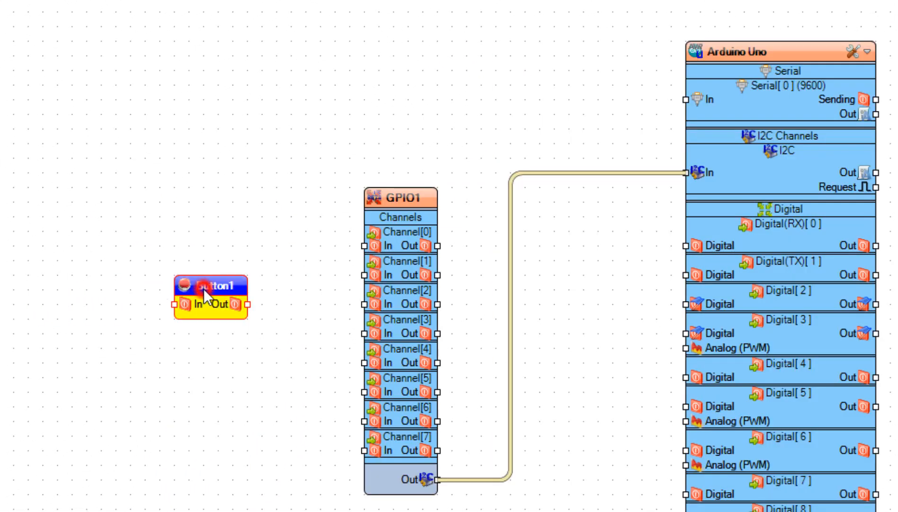
drag(209, 294, 57, 255)
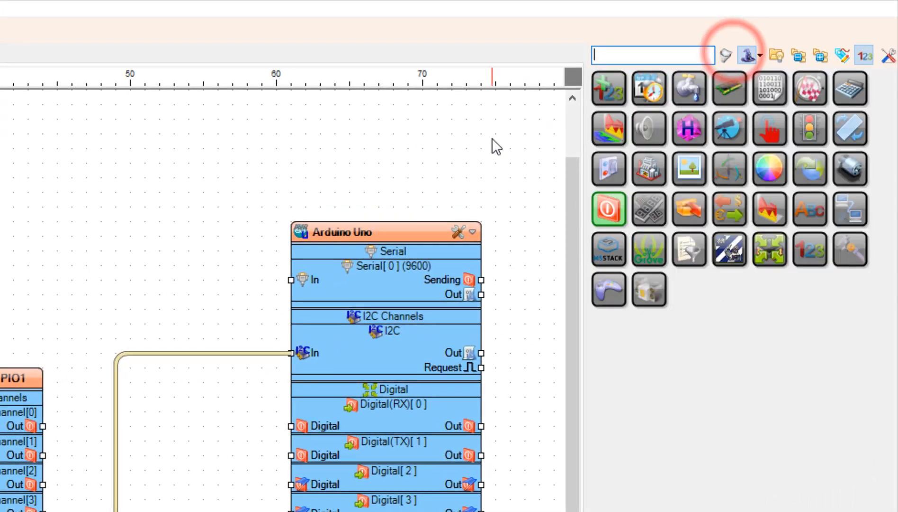
Step: Search the palette for the TOGGLE flip-flop component
text(T)
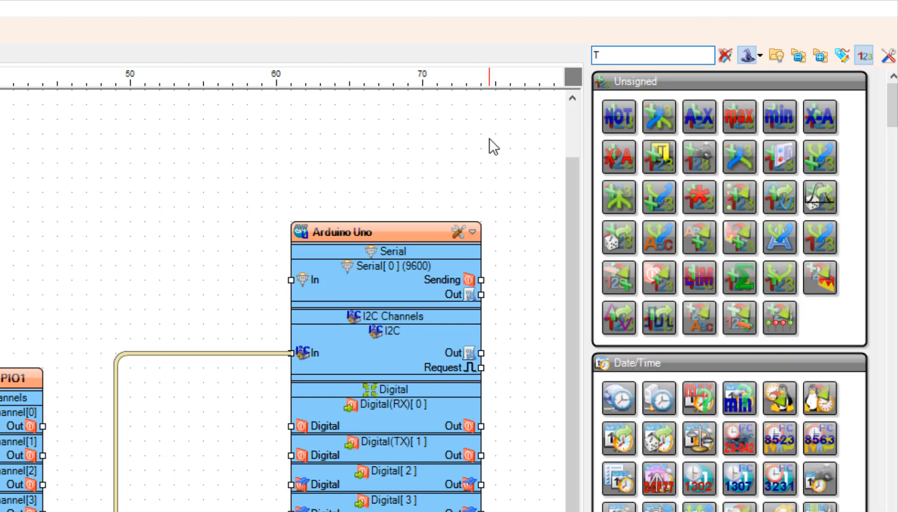
text(OGGLE FLIP FLOP)
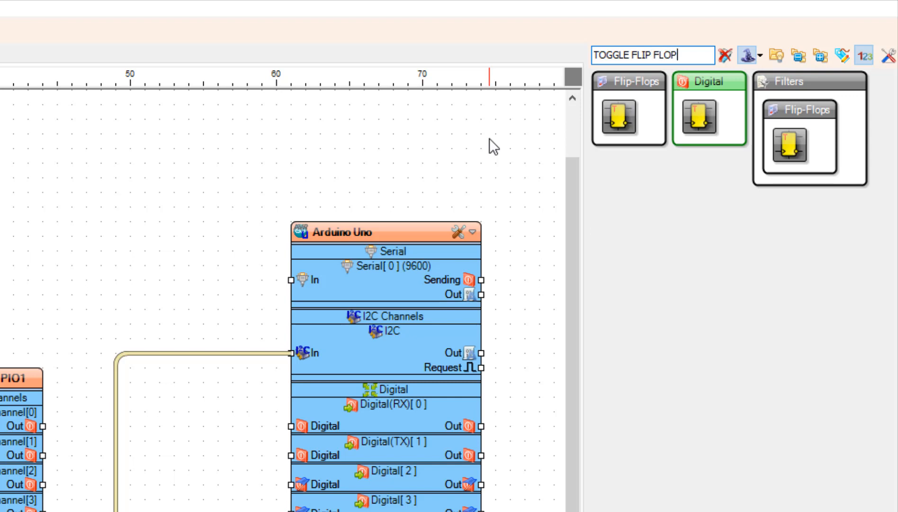
mouse_move(581, 122)
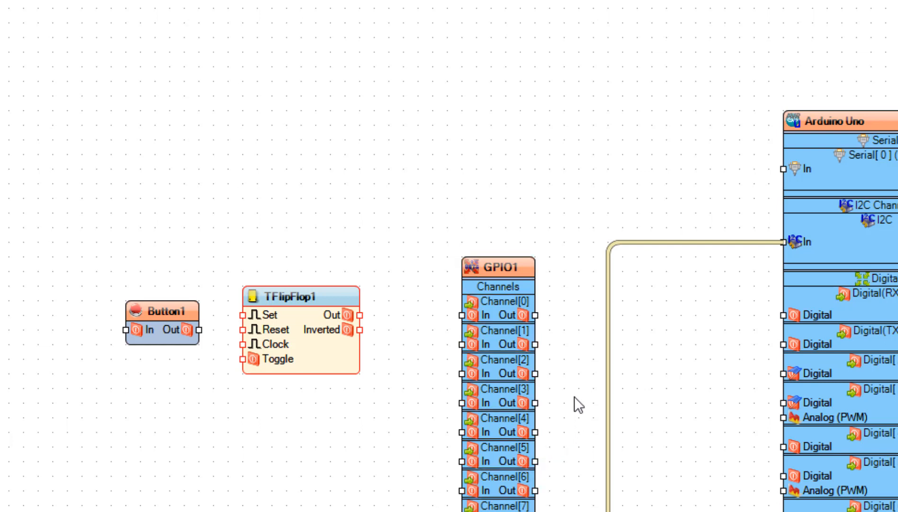
Step: Wire GPIO1 Channel[1] Out to the input pin of the component on the left
click(534, 345)
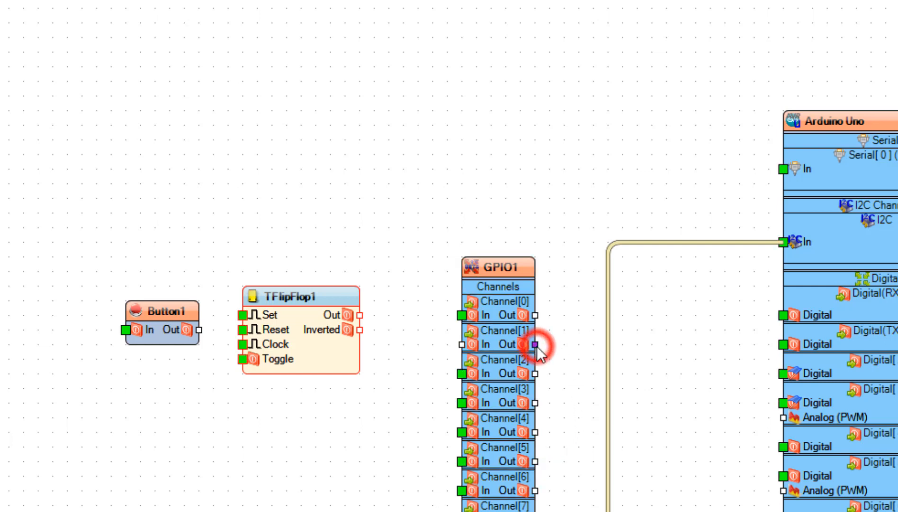
drag(536, 344, 130, 330)
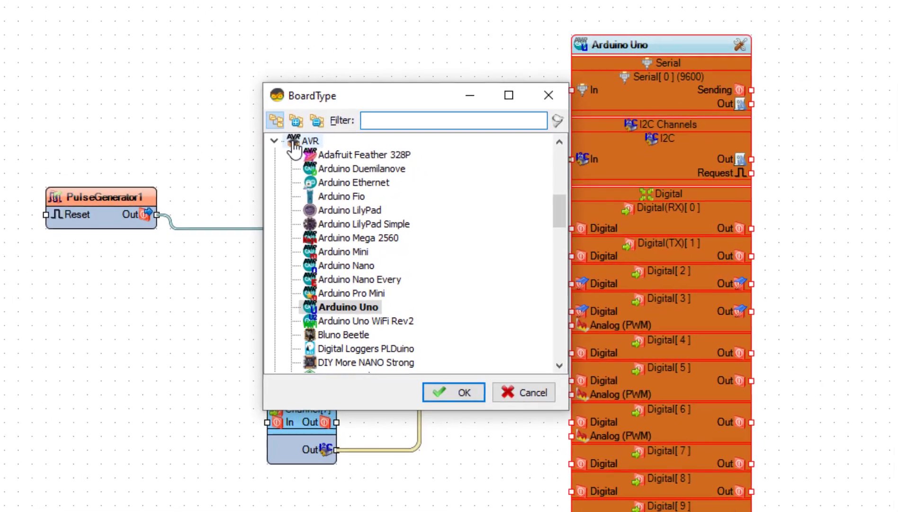
Step: Switch the board type to ESP32 Development Board by filtering for 'esp'
text(esp32)
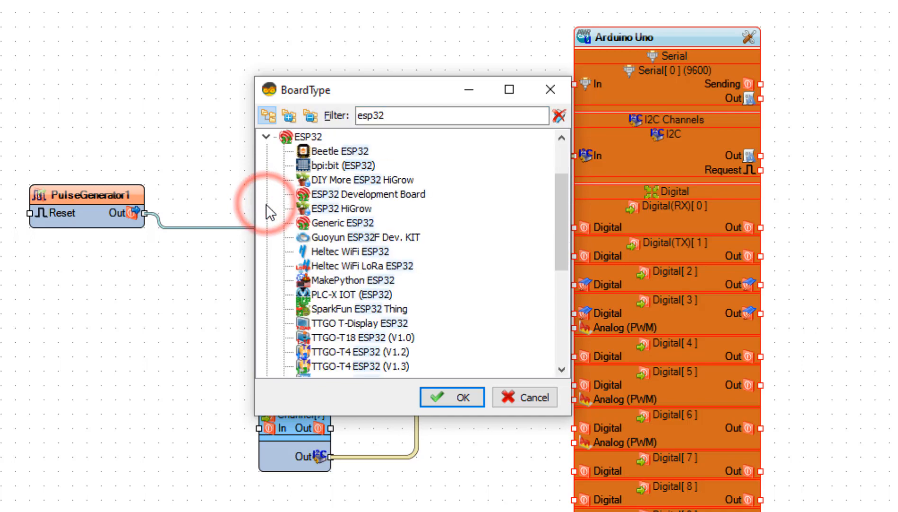
click(369, 194)
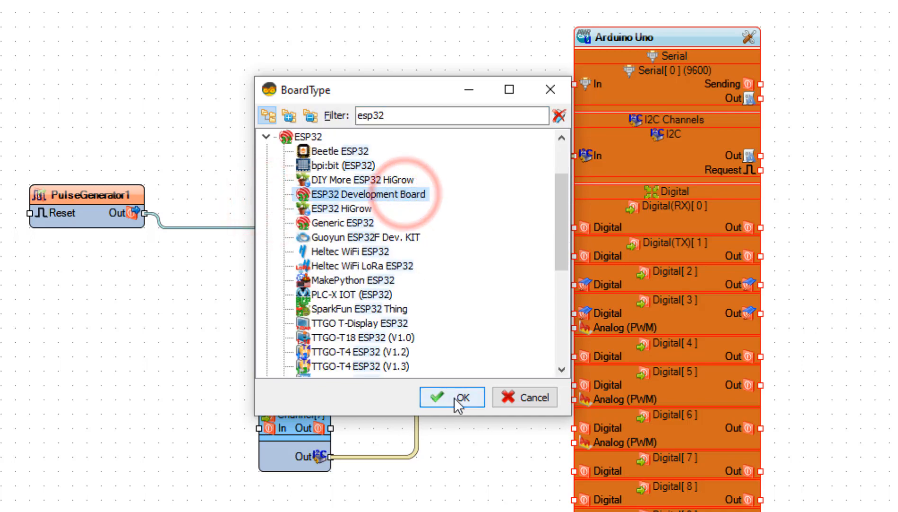
click(458, 397)
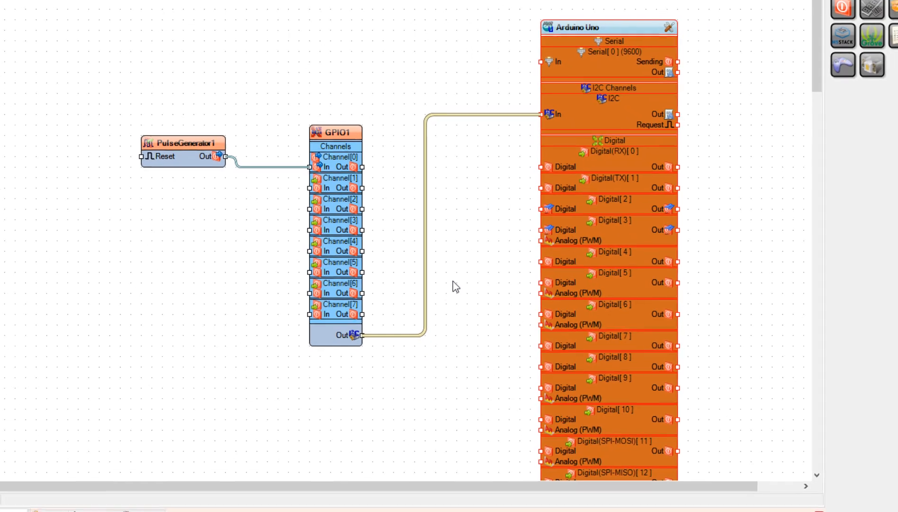
Step: Compile the esp32-gpio sketch and upload it to the ESP32
click(430, 357)
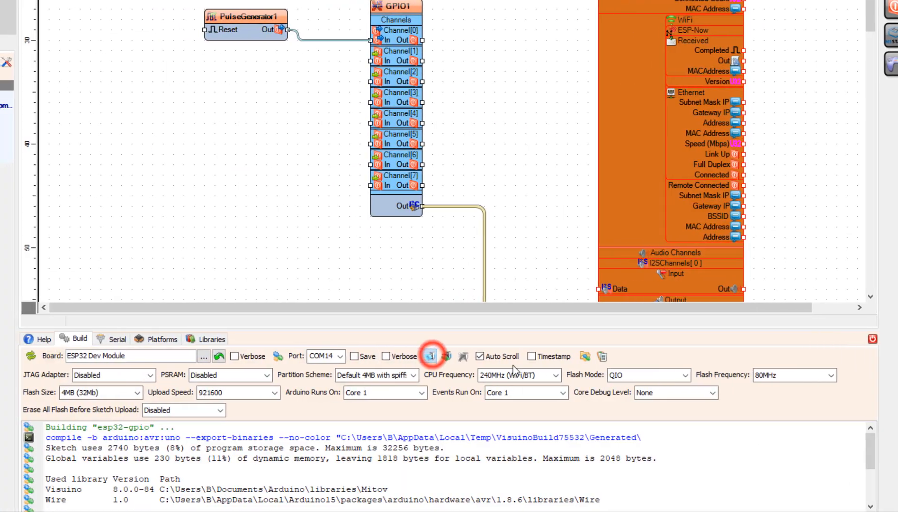
click(430, 356)
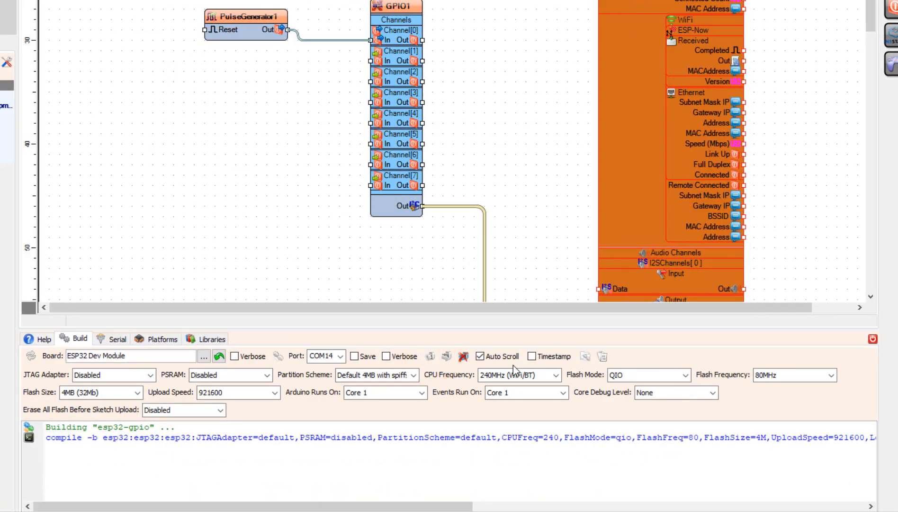